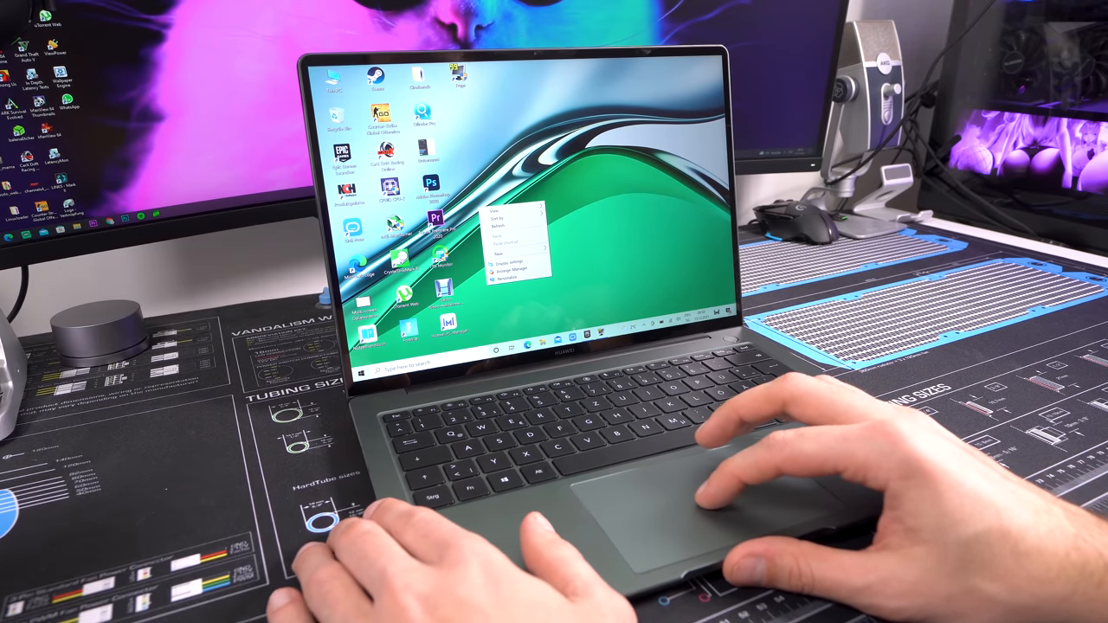
Launch Huawei PC Manager from the desktop, which opens with an update notice
left_click(508, 263)
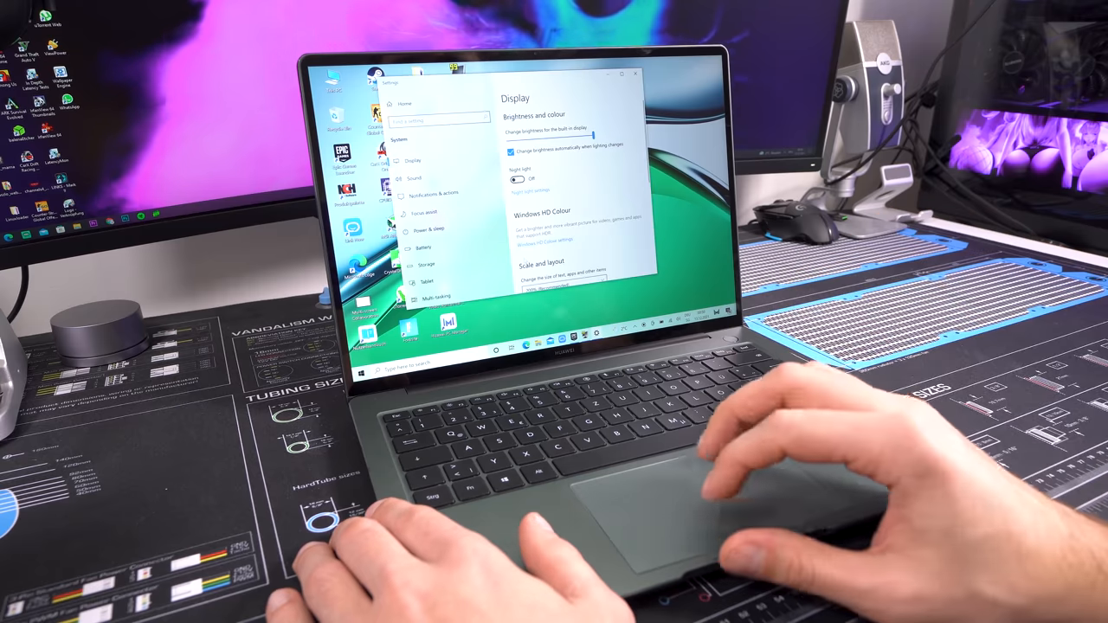
scroll("down", 3)
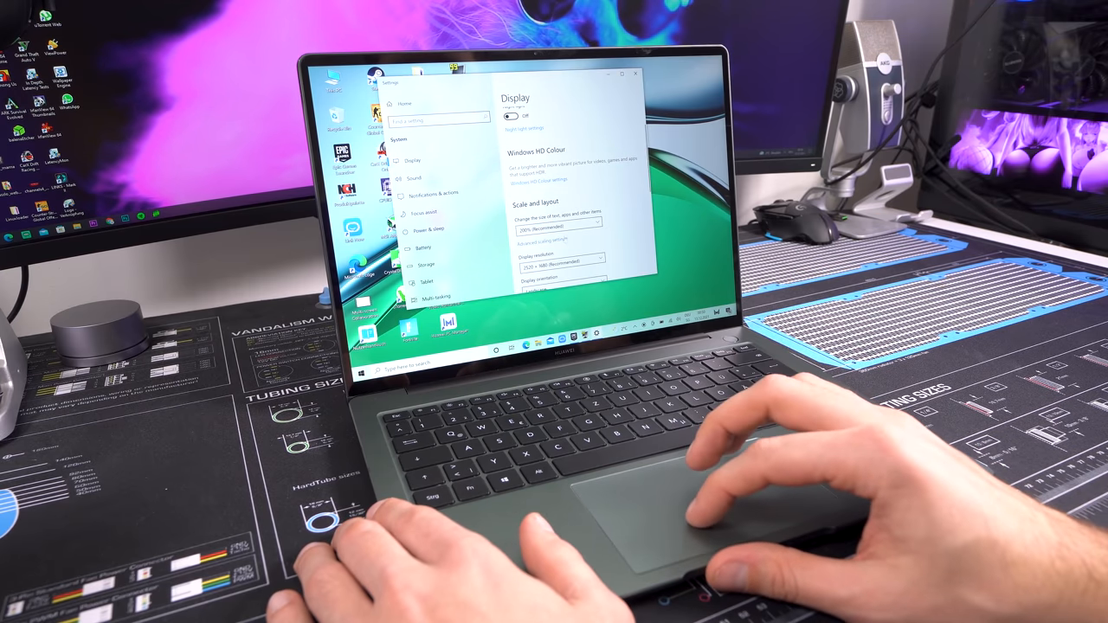
left_click(558, 222)
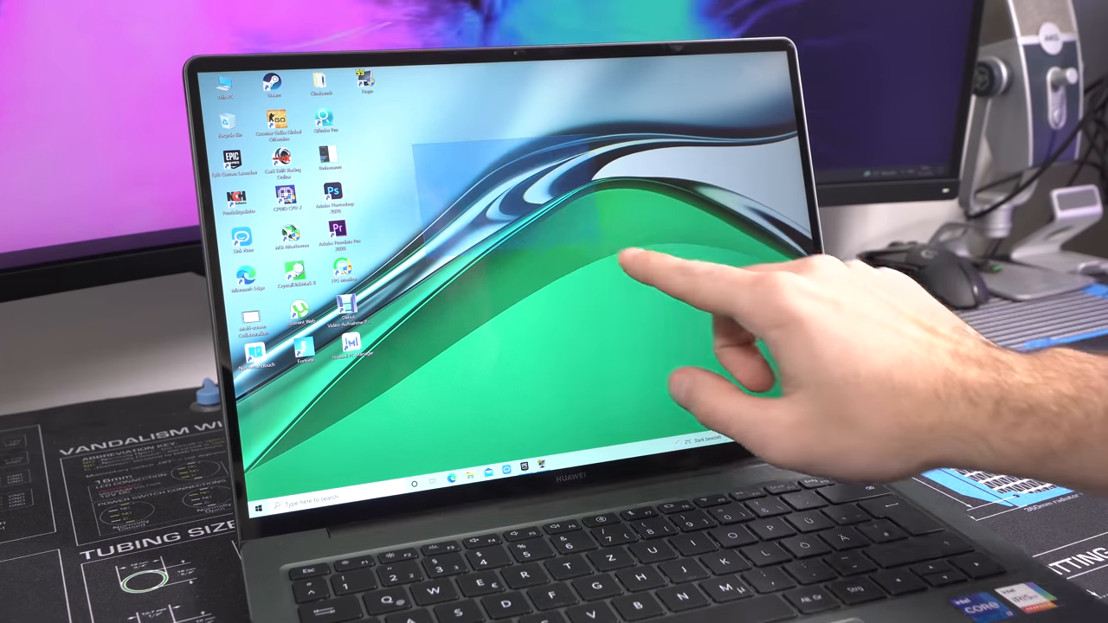
mouse_move(658, 278)
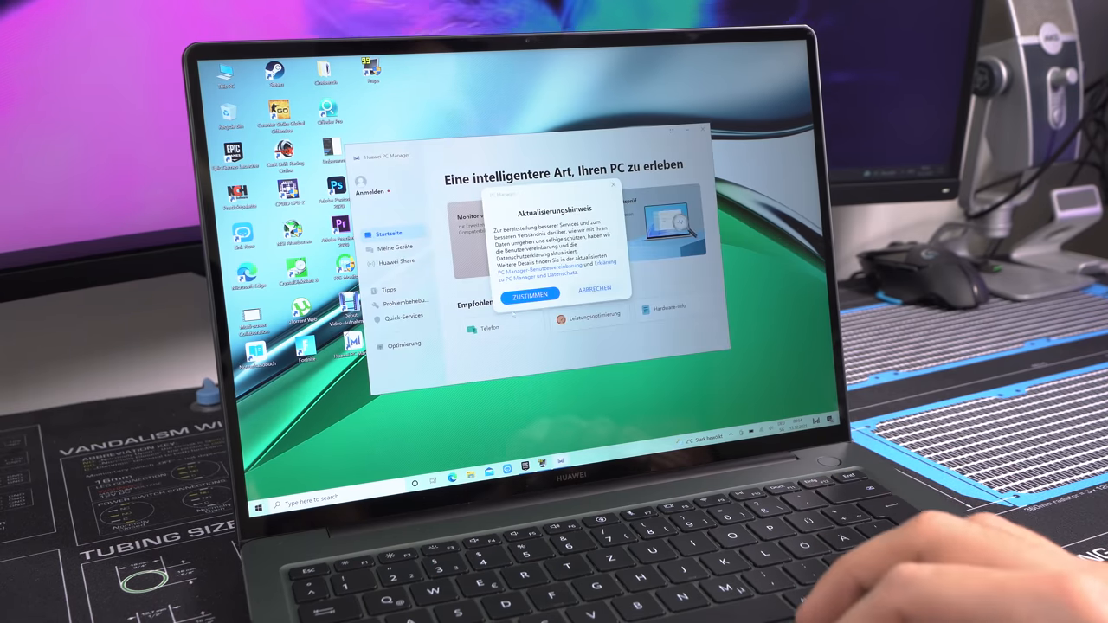
Accept the update notice with ZUSTIMMEN so the Startseite with recommended functions shows
left_click(530, 294)
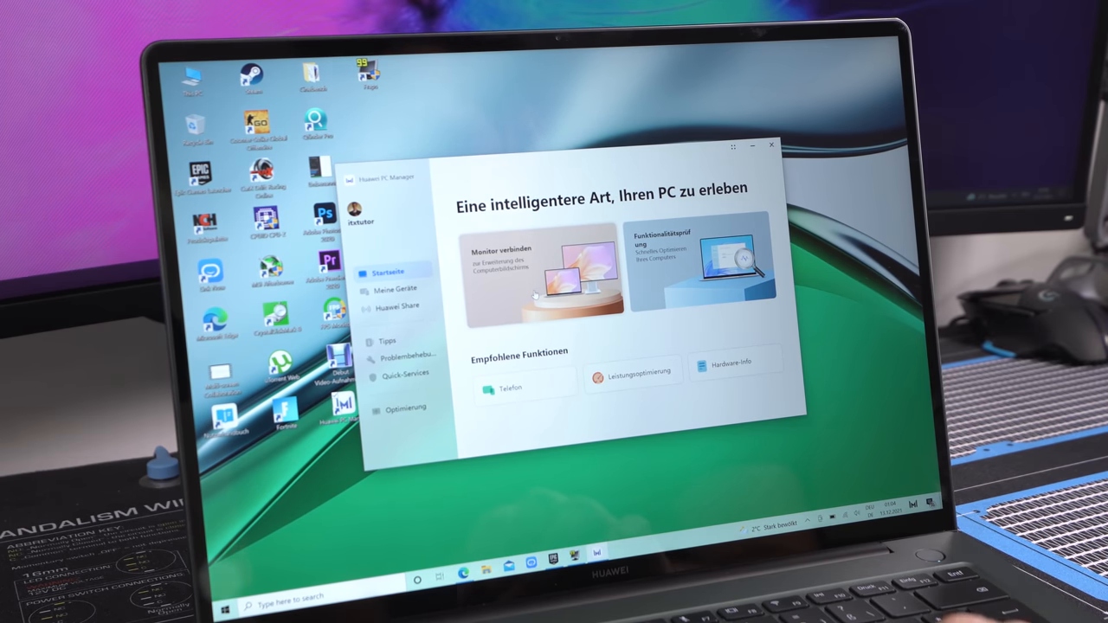
Glance at Meine Geräte, then bring up Leistungsoptimierung with its Leistung and Ausgeglichen modes
left_click(543, 274)
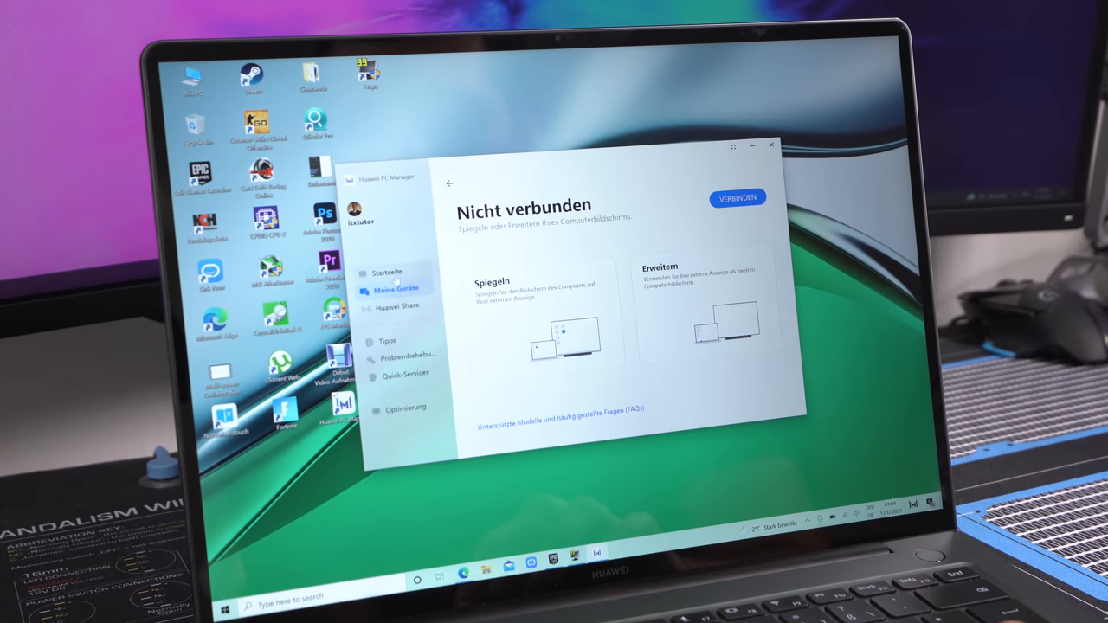
left_click(388, 272)
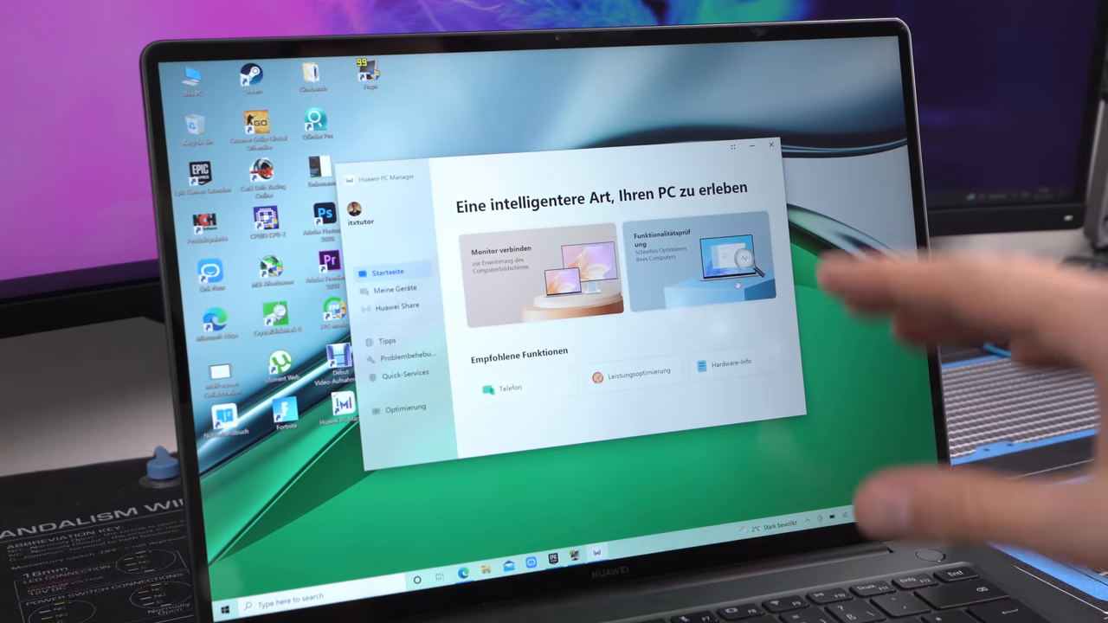
left_click(634, 378)
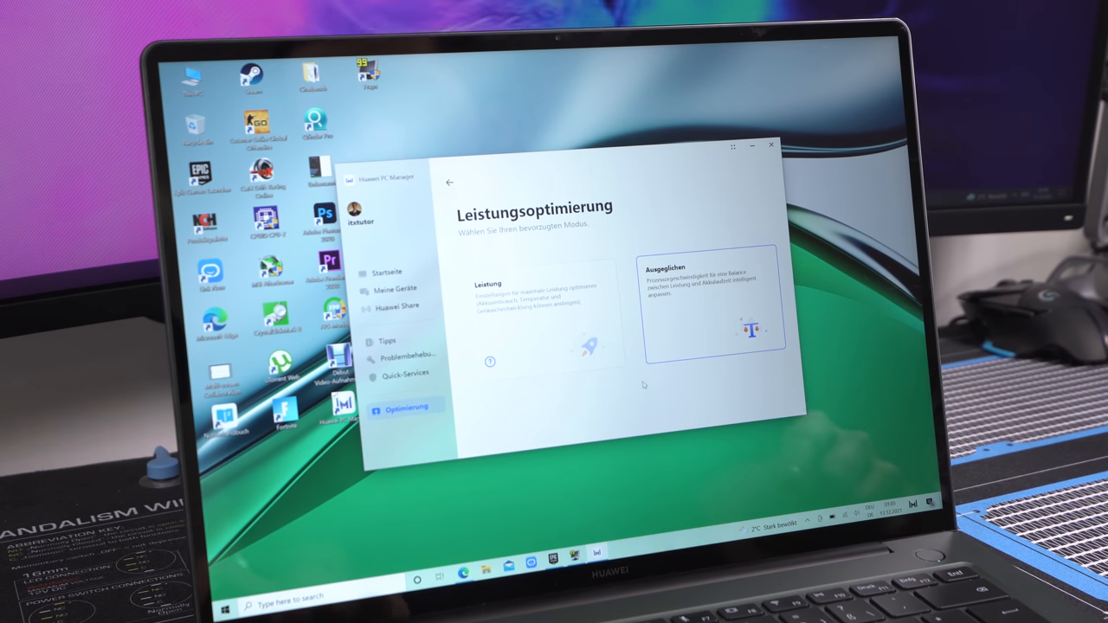
Bring up the Schnelle Überprüfung troubleshooting page via Problembehebung in the sidebar
left_click(537, 311)
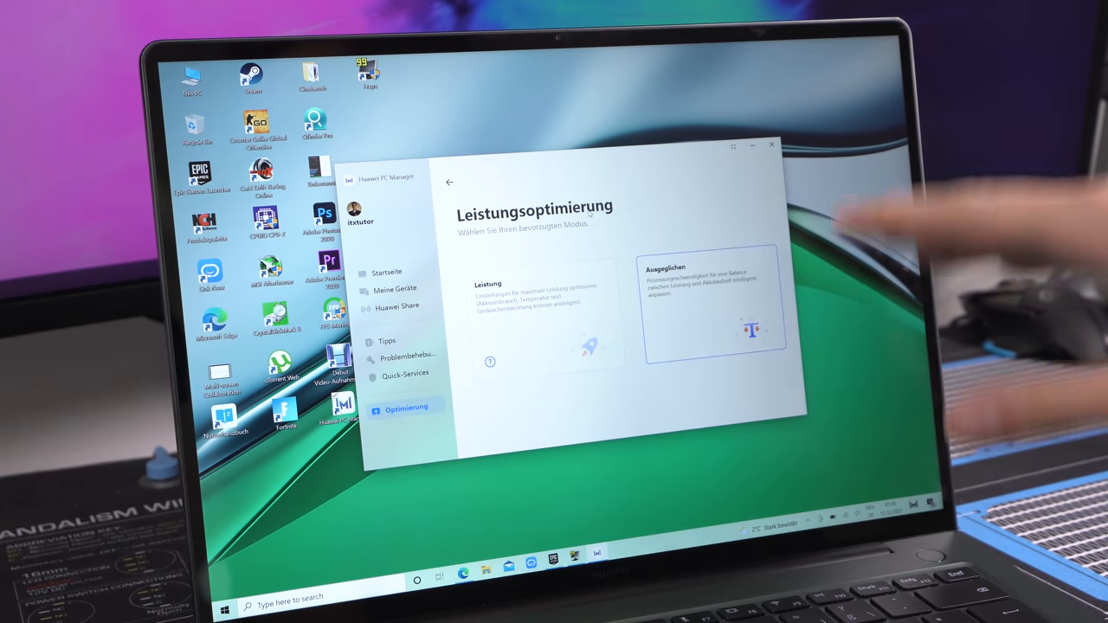
left_click(407, 356)
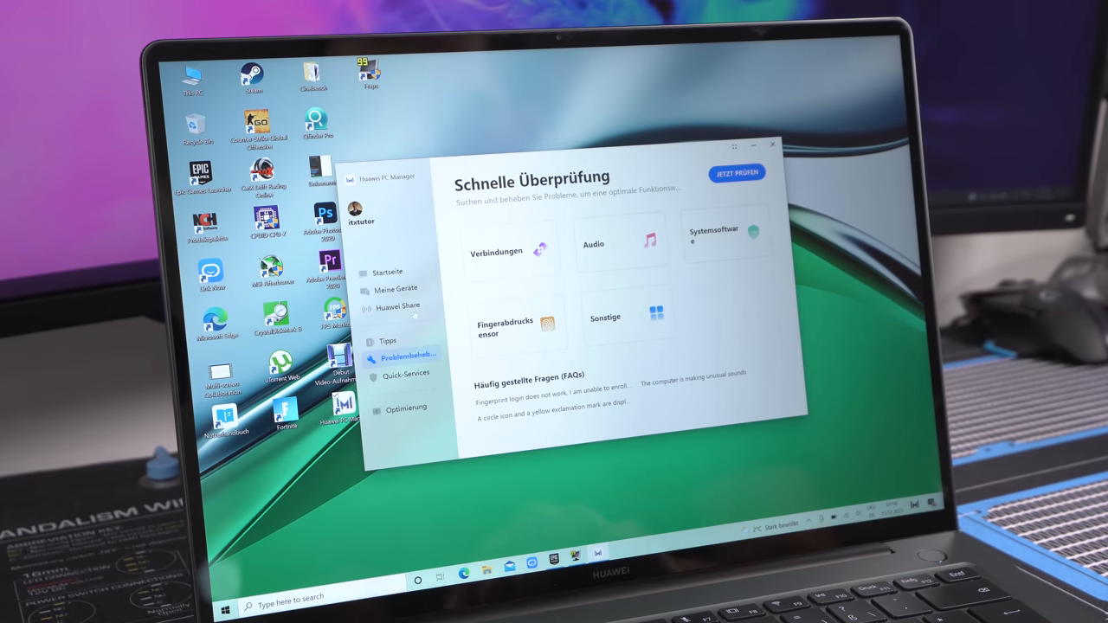
Visit the Tipps page and dismiss the Huawei Share pop-up so it is fully visible again
left_click(387, 339)
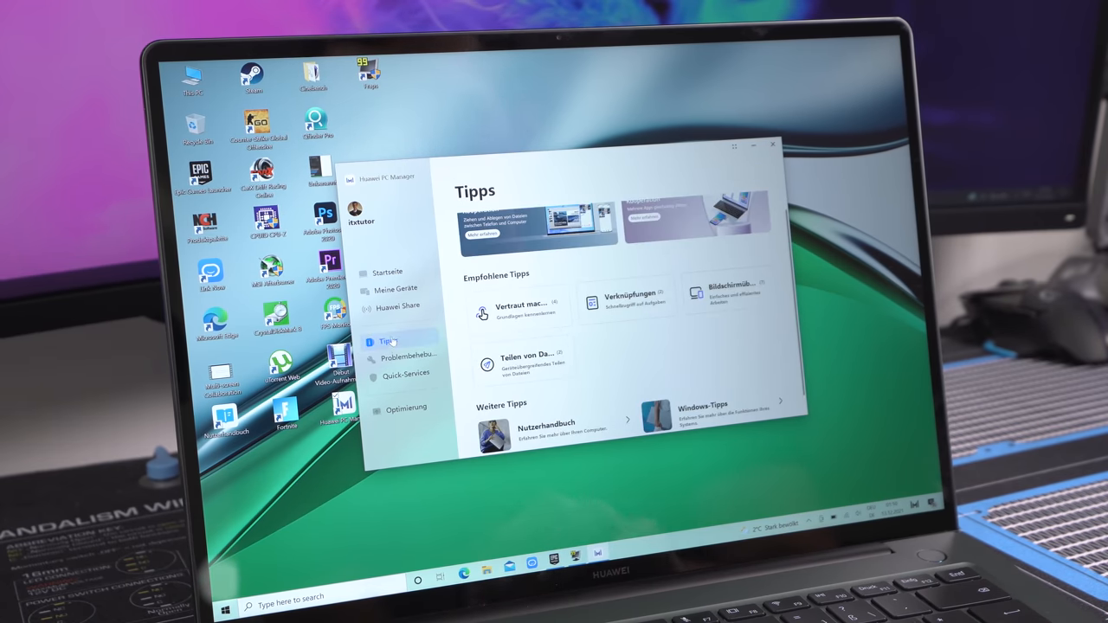
left_click(399, 305)
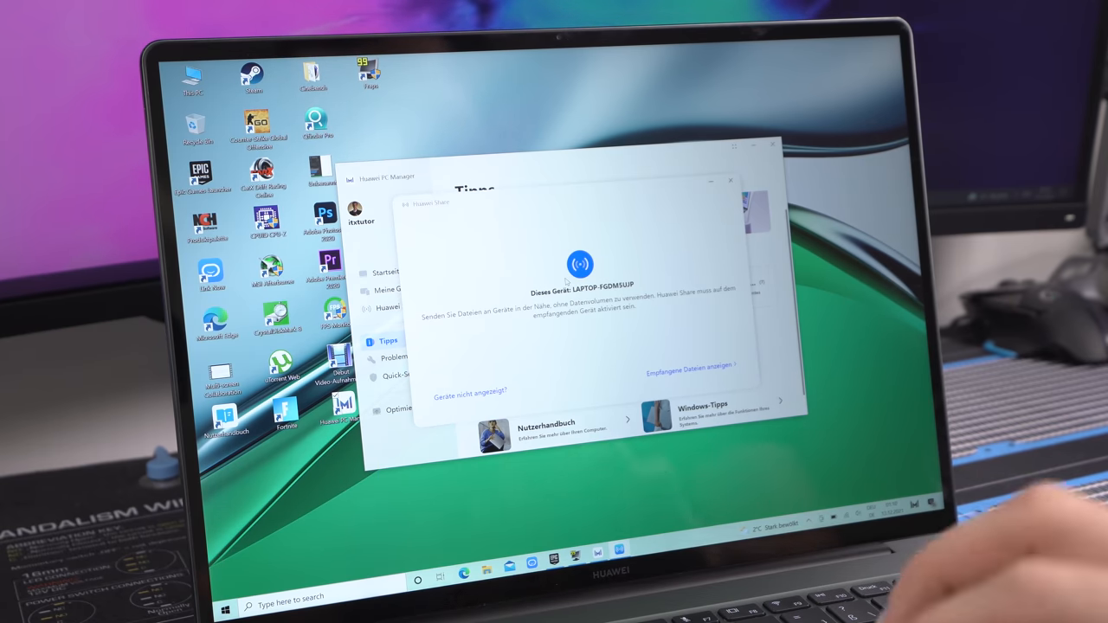
left_click(731, 180)
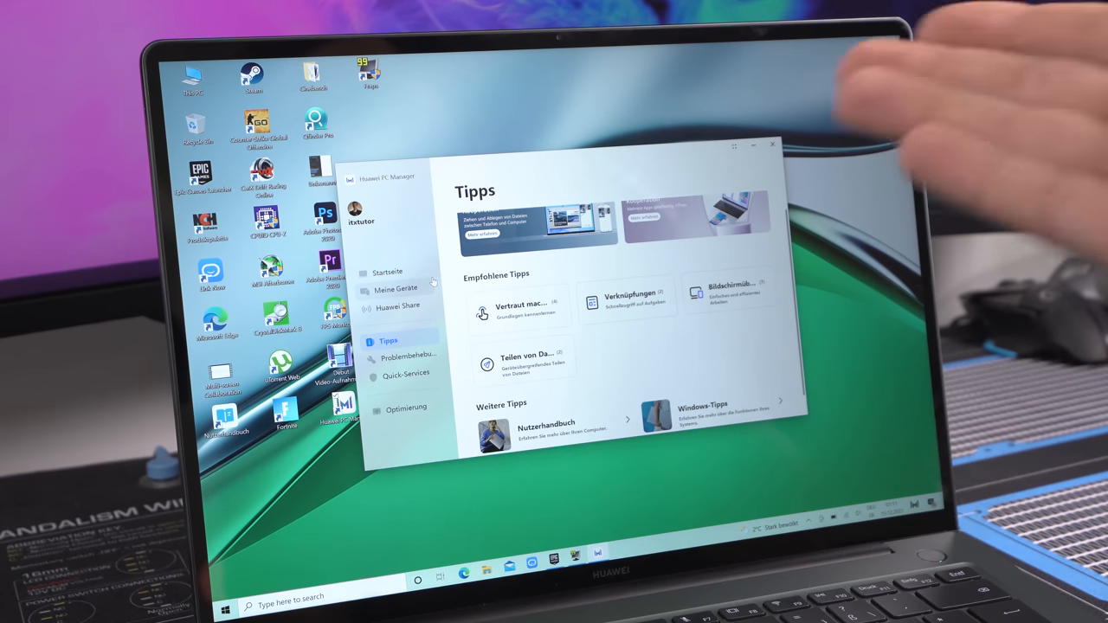
left_click(396, 288)
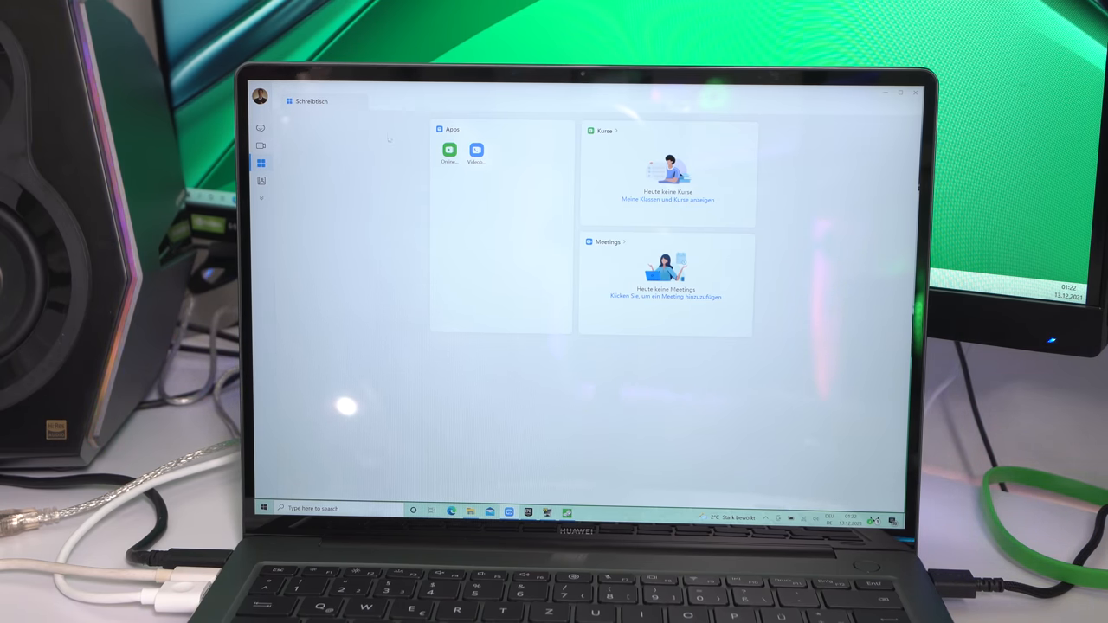
Bring up Huawei LinkNow's home workspace with its Apps, Rooms and Meetings panels
left_click(260, 145)
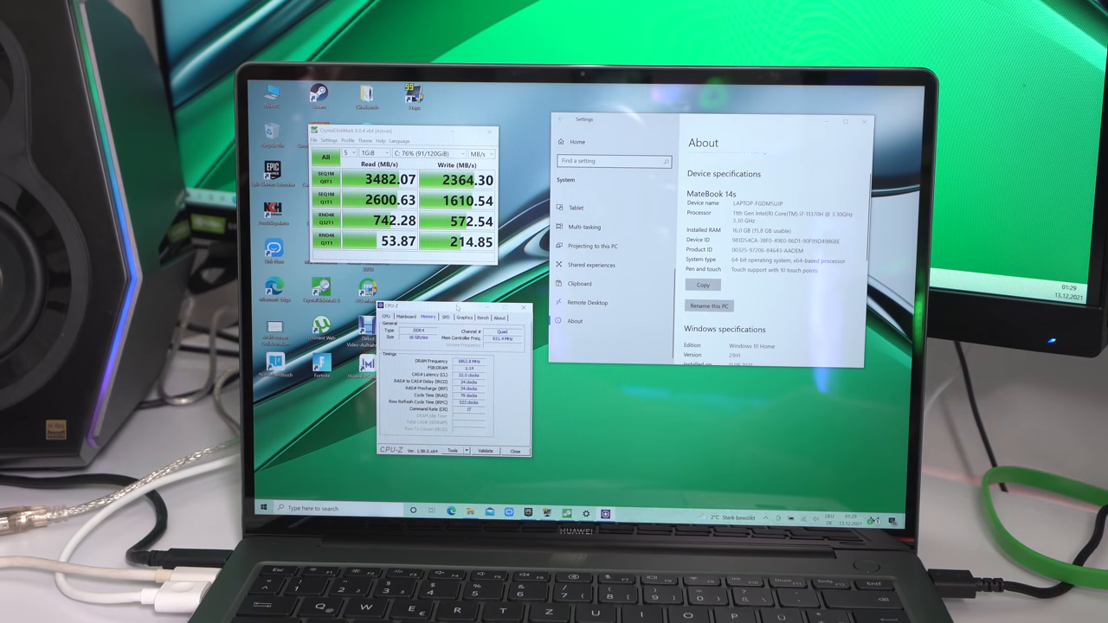
Arrange the CrystalDiskMark results beside the CPU-Z Memory and Settings About windows
left_click_drag(390, 305, 390, 291)
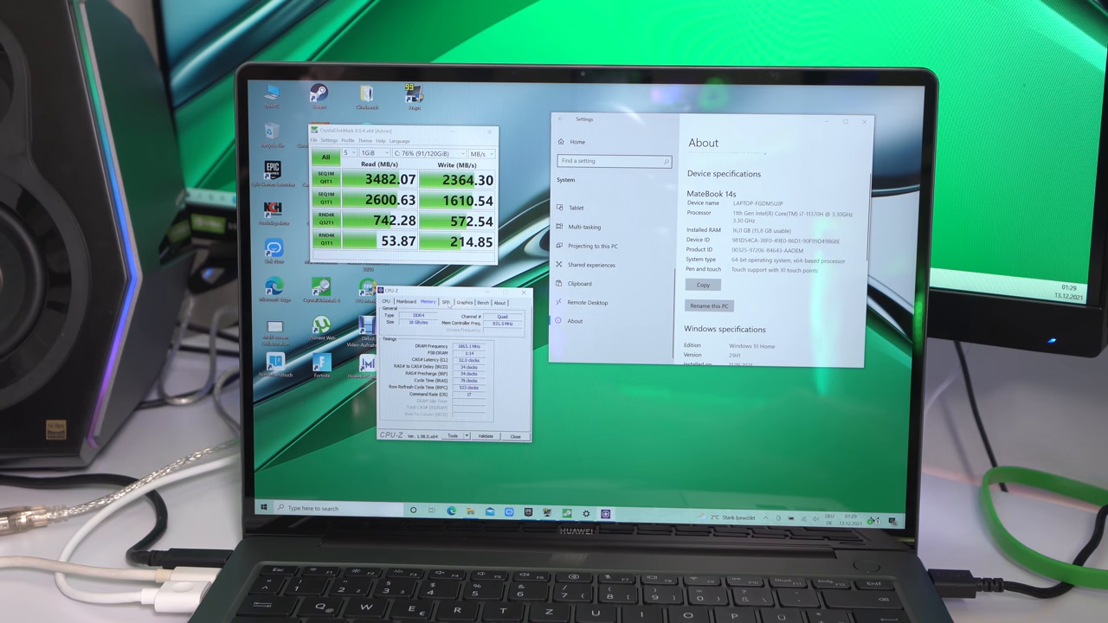
left_click(406, 301)
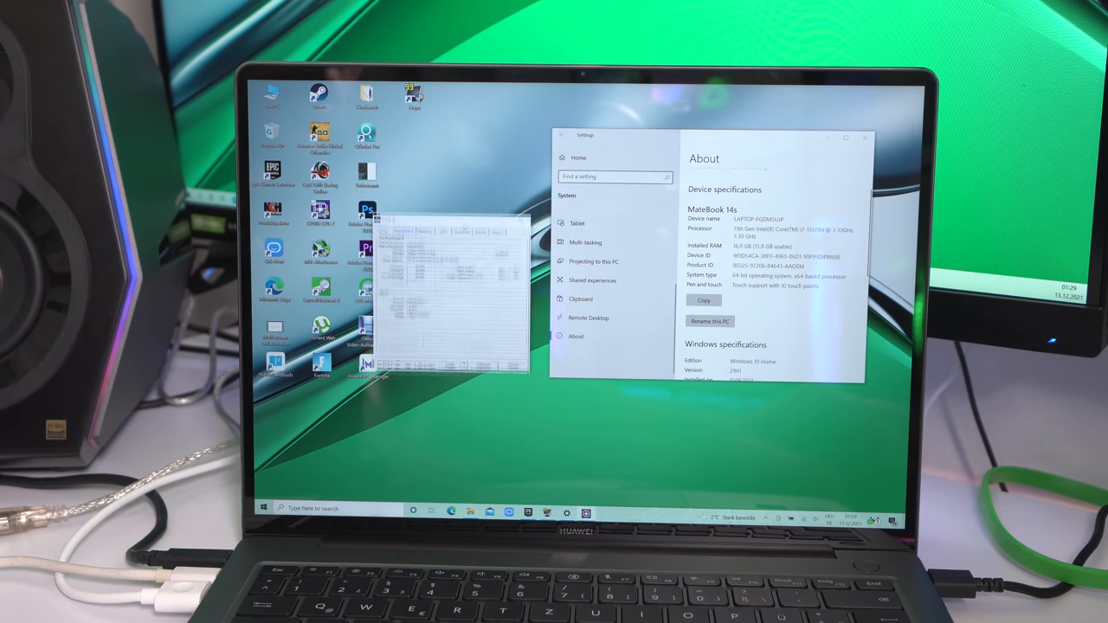
left_click(410, 192)
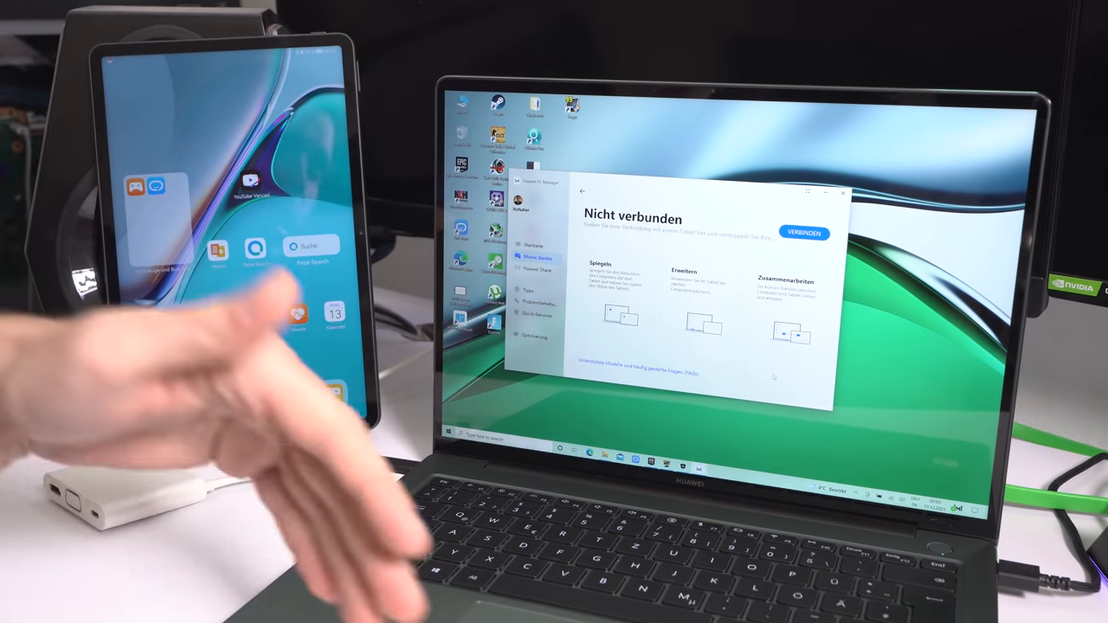
Start connecting the laptop to the HUAWEI MatePad 11 via Verbinden
left_click(804, 233)
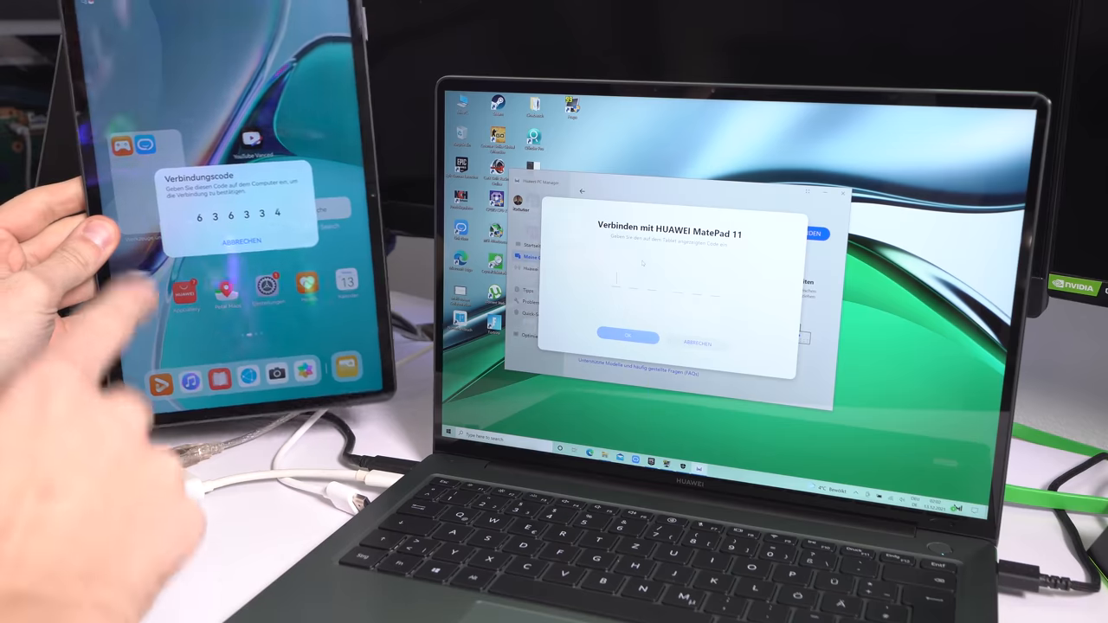
Enter the connection code 636334 from the tablet and confirm to pair with the MatePad
type("636334")
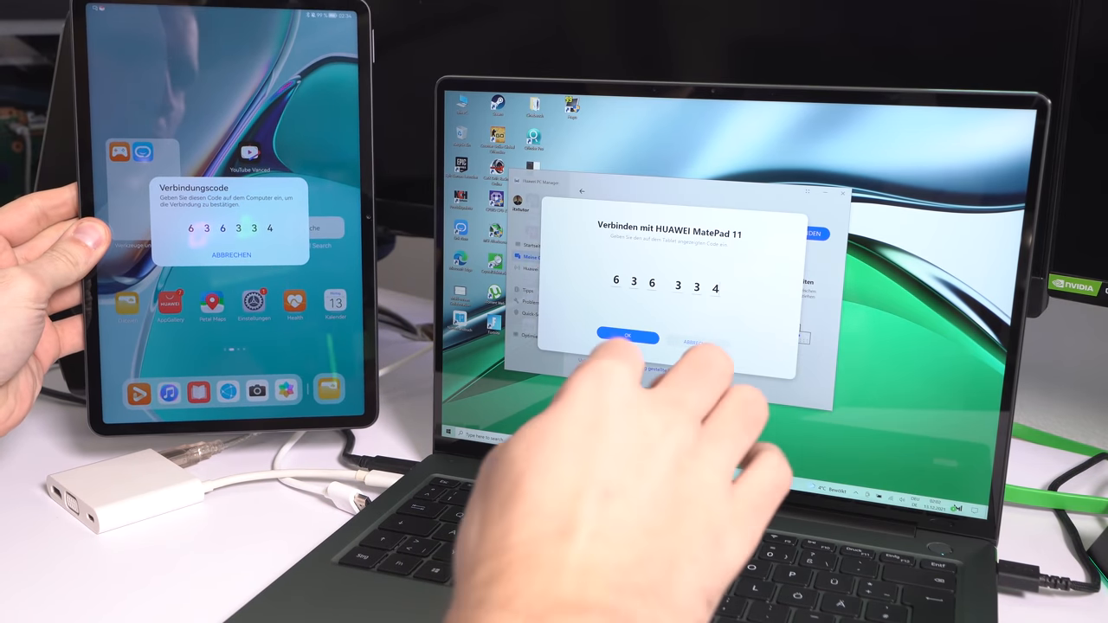
left_click(627, 336)
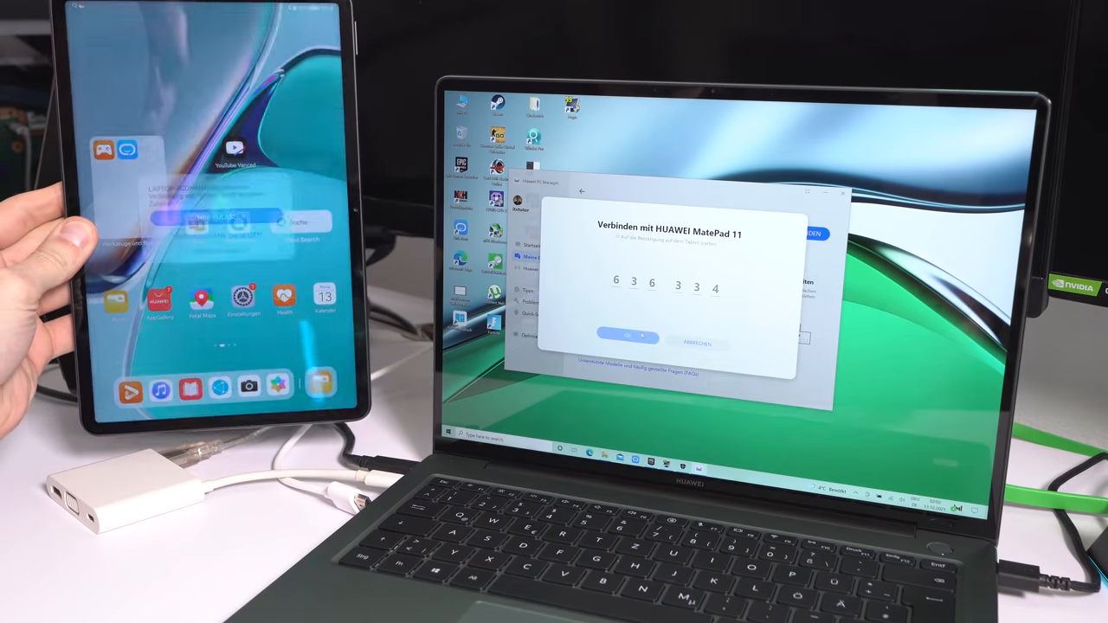
left_click(627, 336)
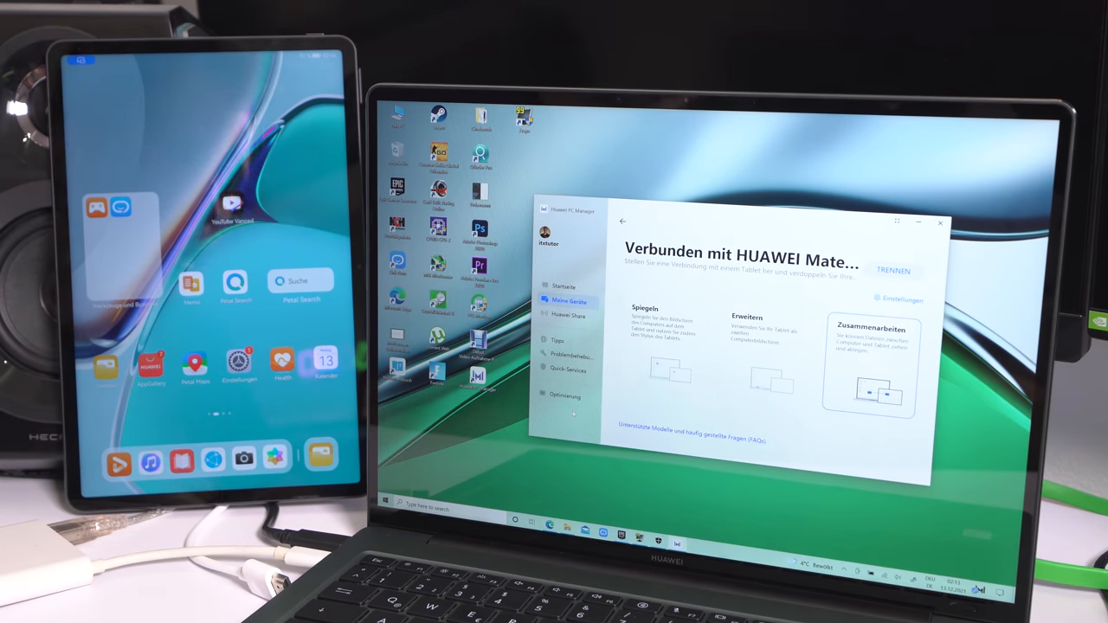
Drop the tablet screenshot onto the laptop, close the 'How do you want to open this file?' prompt and return to the tablet's picture folders
left_click(900, 300)
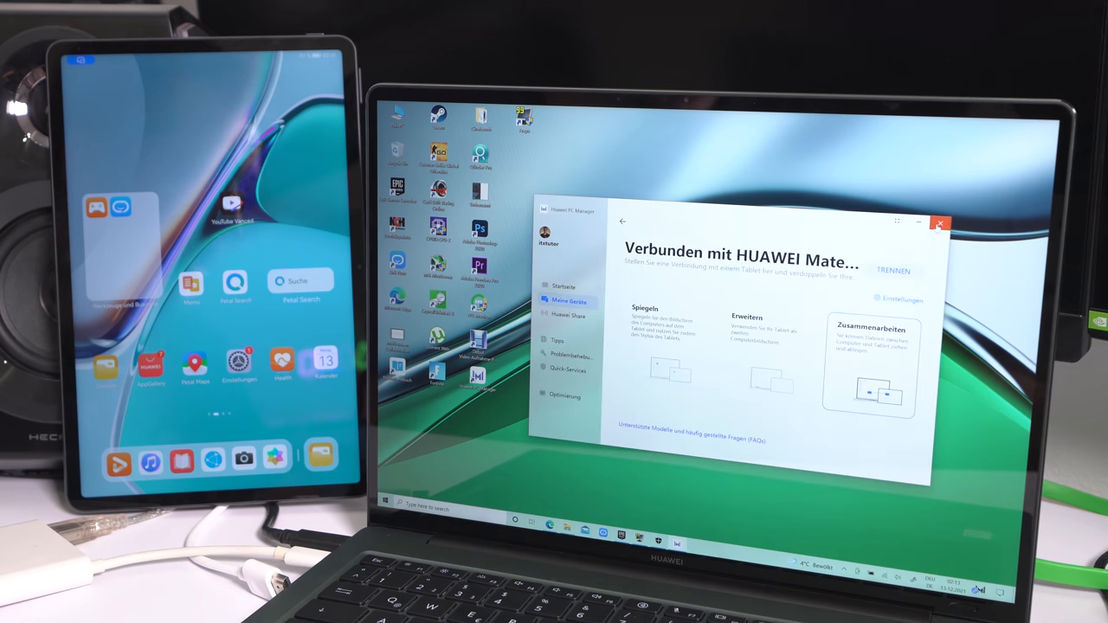
left_click(942, 224)
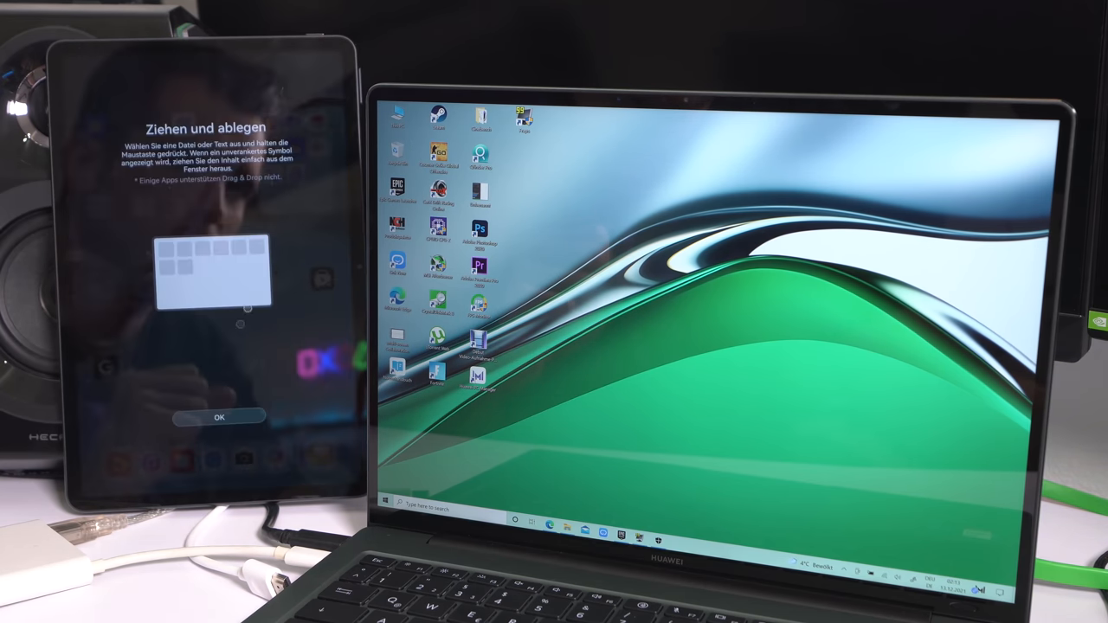
left_click(218, 417)
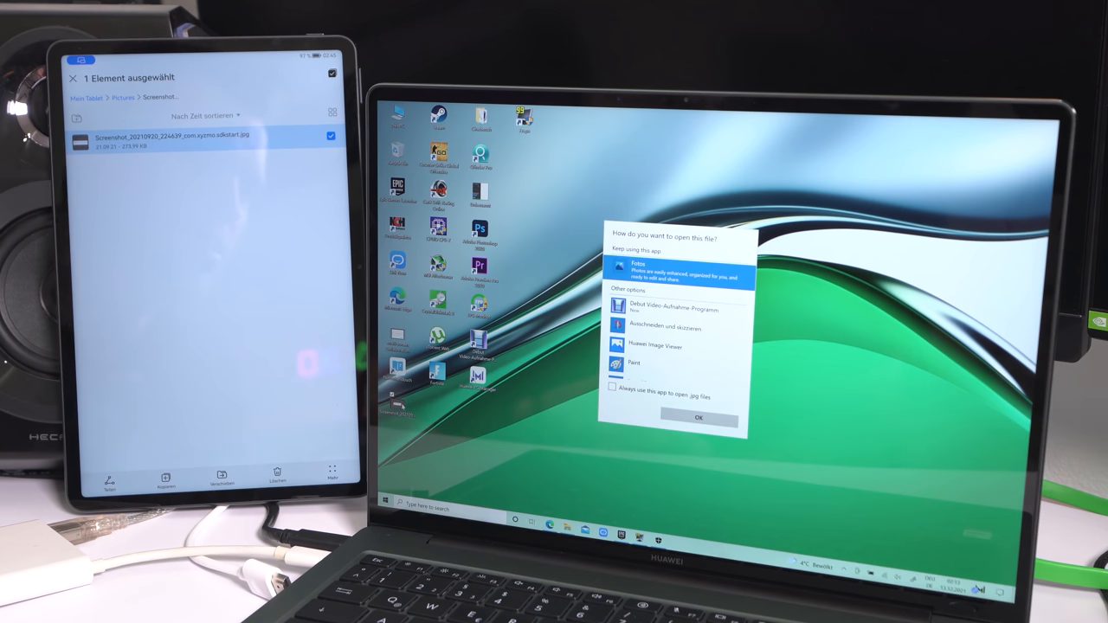
left_click(698, 418)
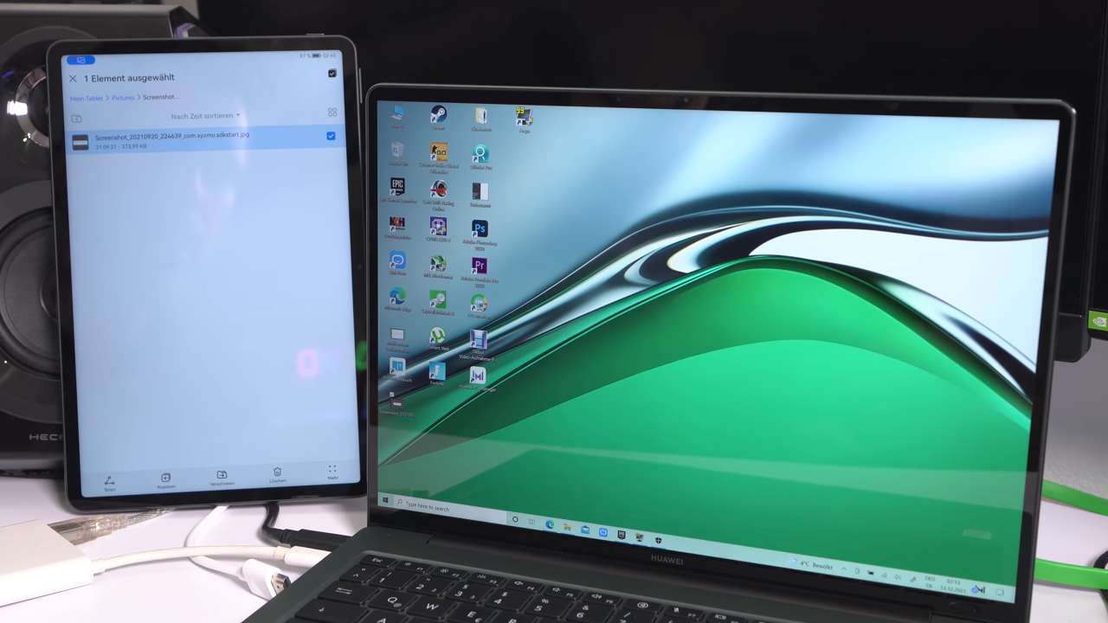
left_click(76, 78)
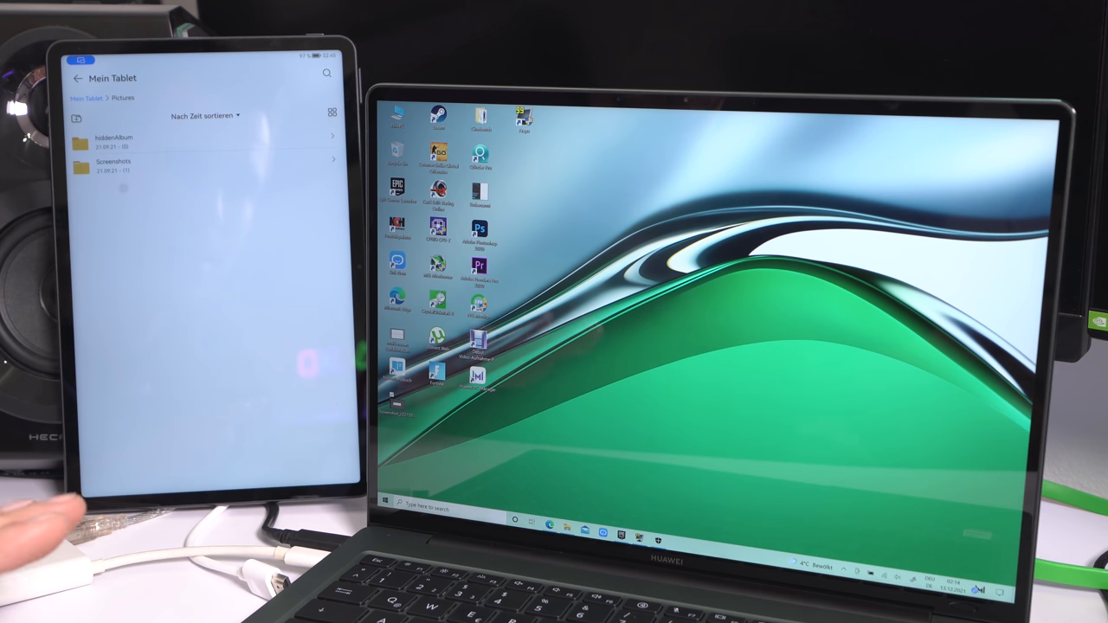
Navigate the tablet's Files app to the Screenshots folder with the saved screenshot
left_click(115, 167)
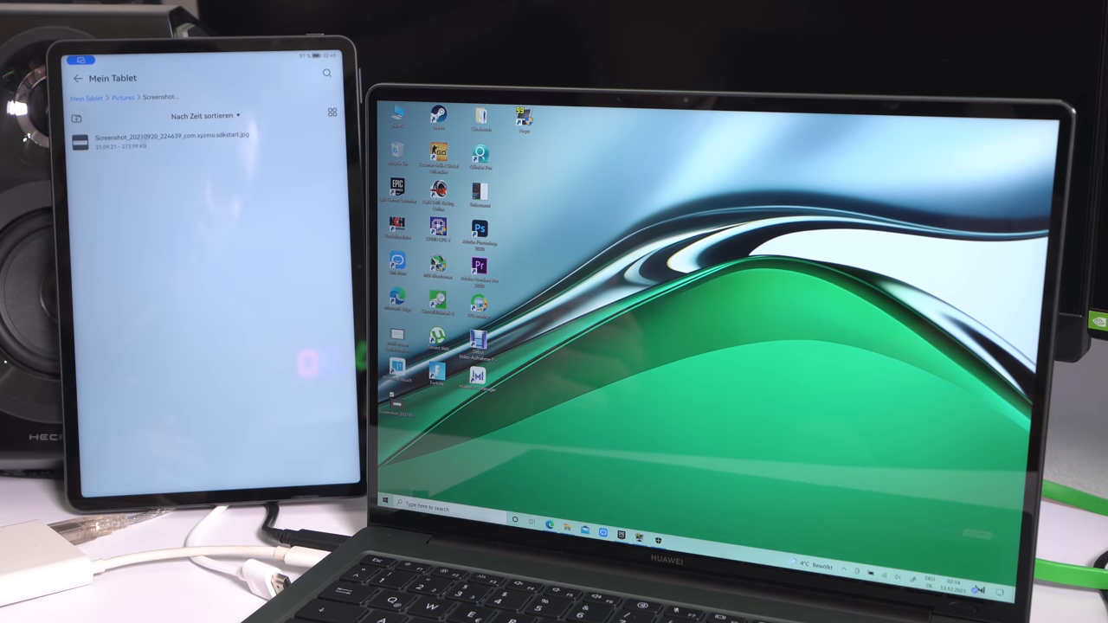
left_click(174, 138)
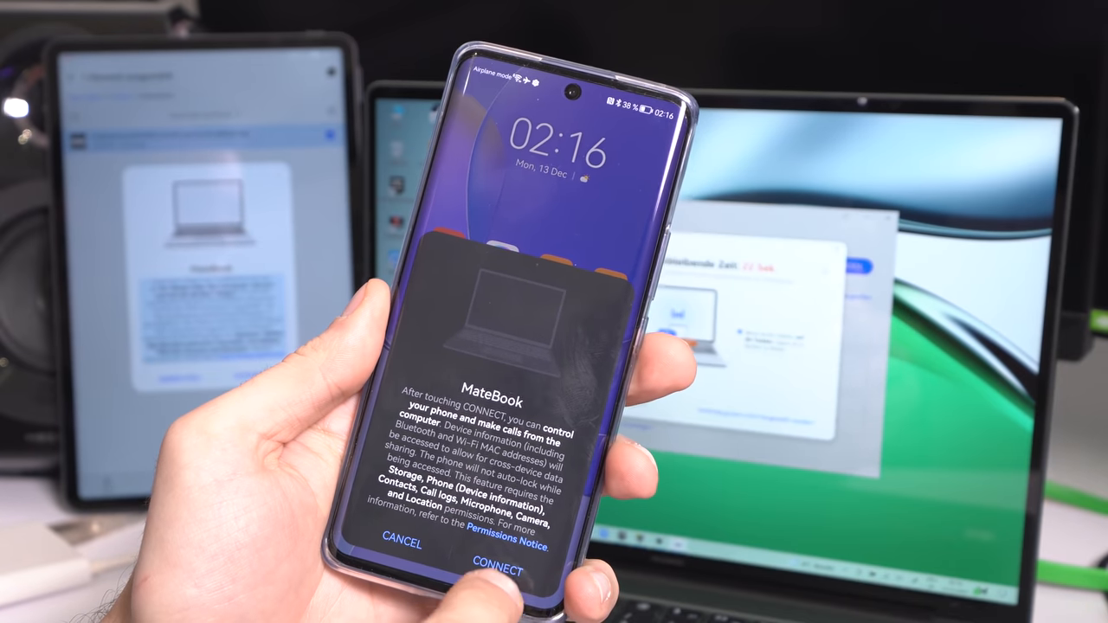
Confirm CONNECT in the MateBook prompt to mirror the HUAWEI nova 9 on the laptop
left_click(495, 572)
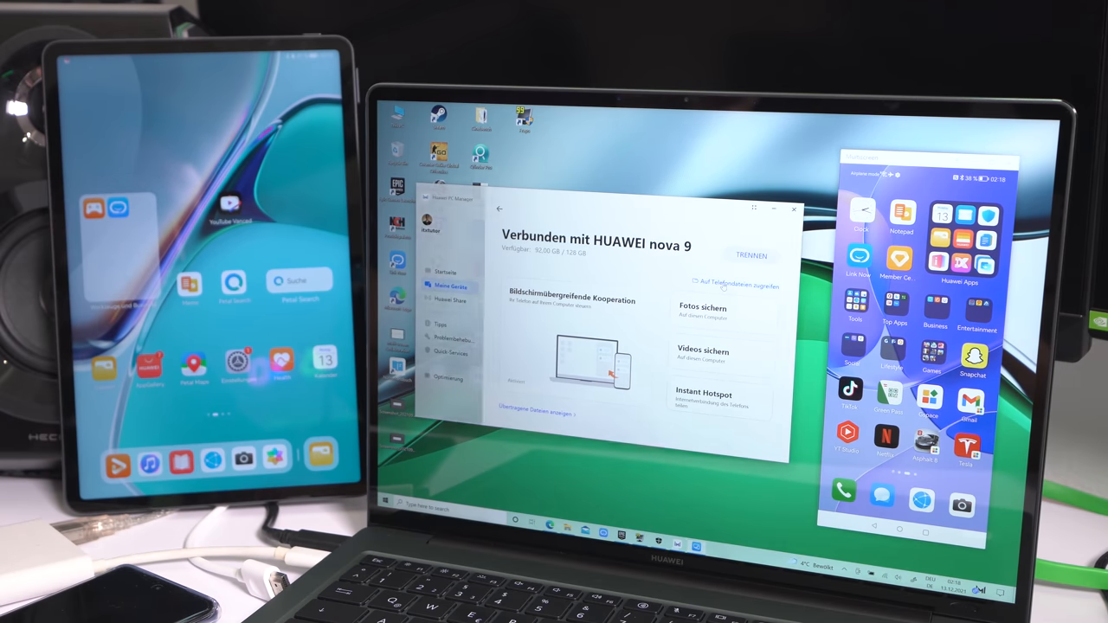
Show the nova 9's storage in File Explorer via PC Manager and enter one of its folders
left_click(736, 286)
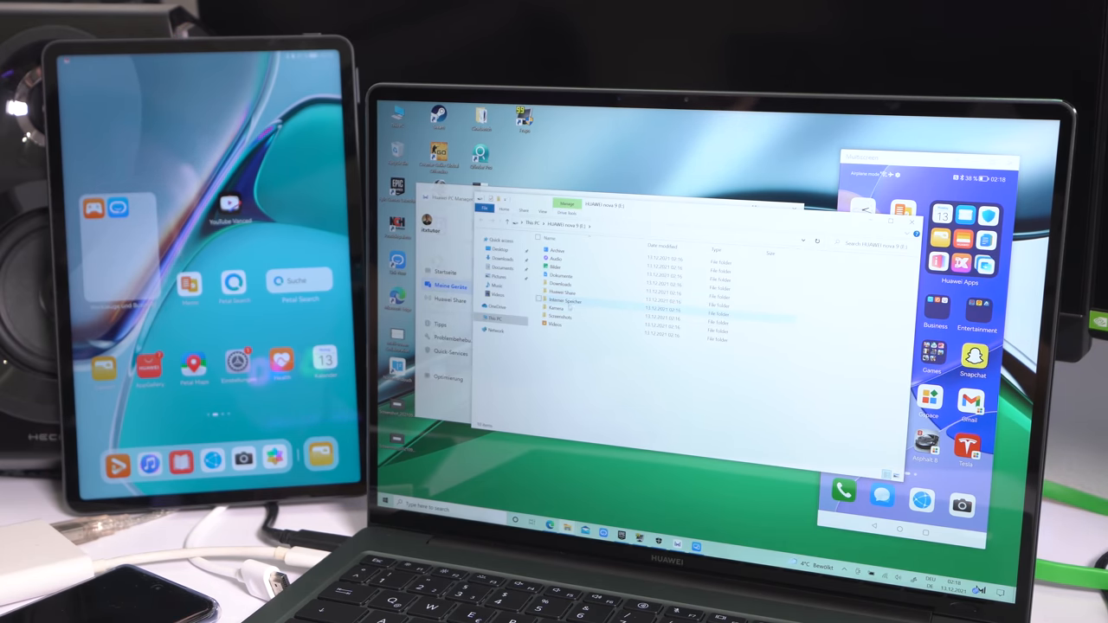
double_click(564, 301)
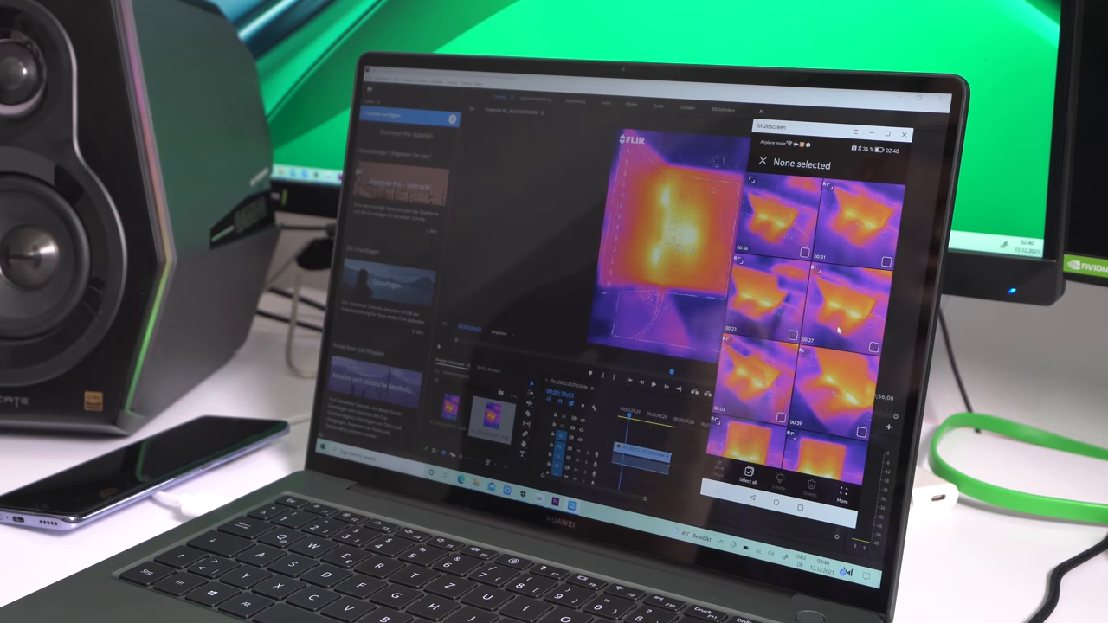
Send a thermal clip from the mirrored phone gallery into Premiere Pro, starting the transfer
left_click(845, 309)
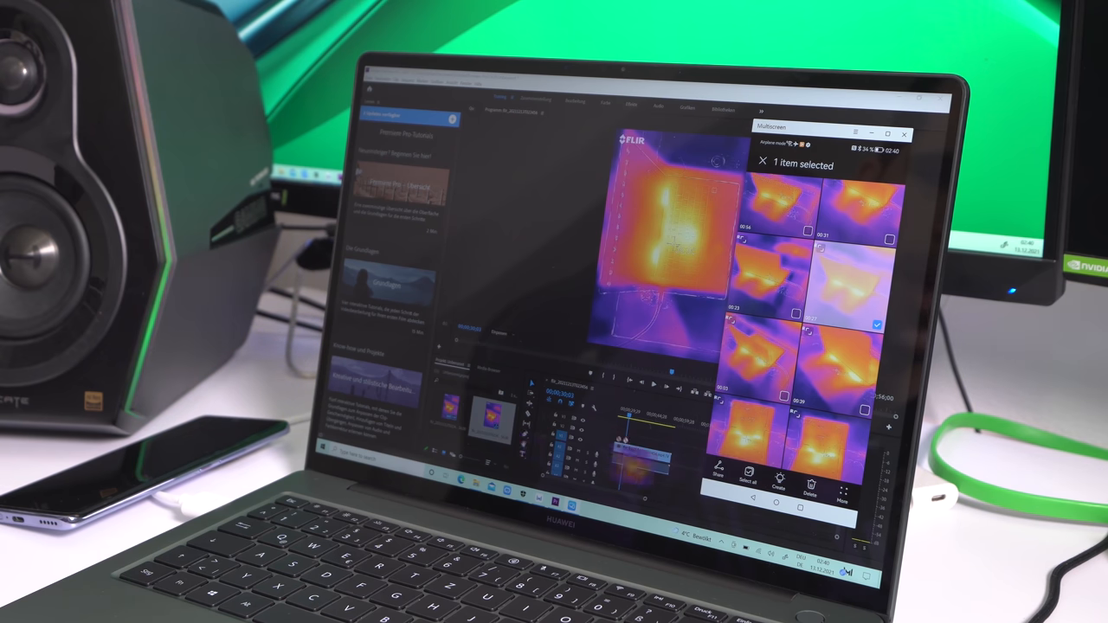
left_click(717, 485)
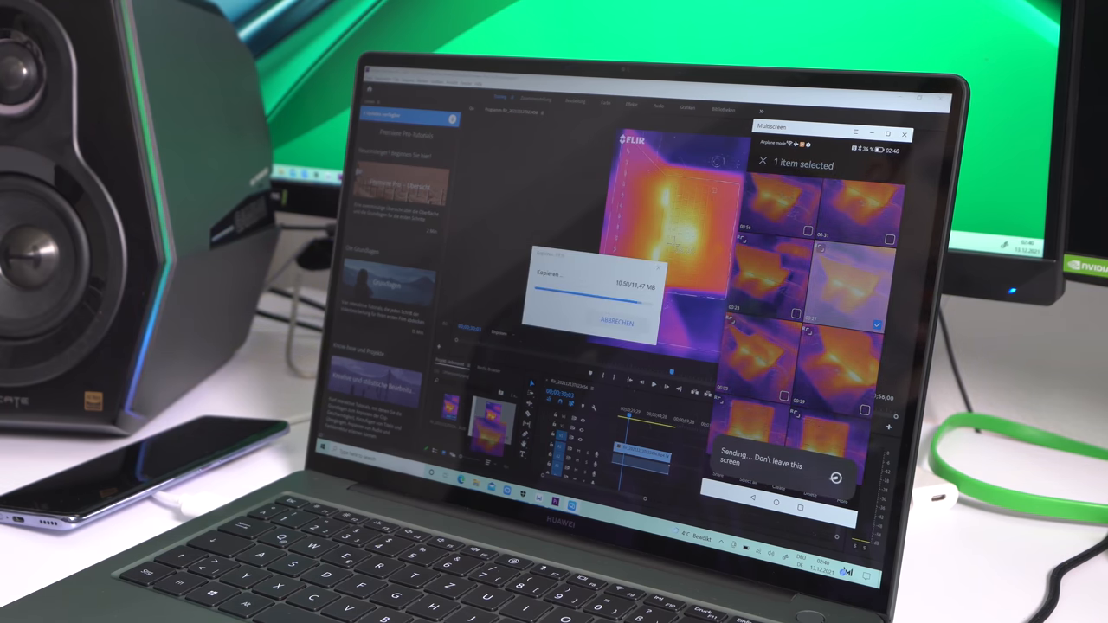